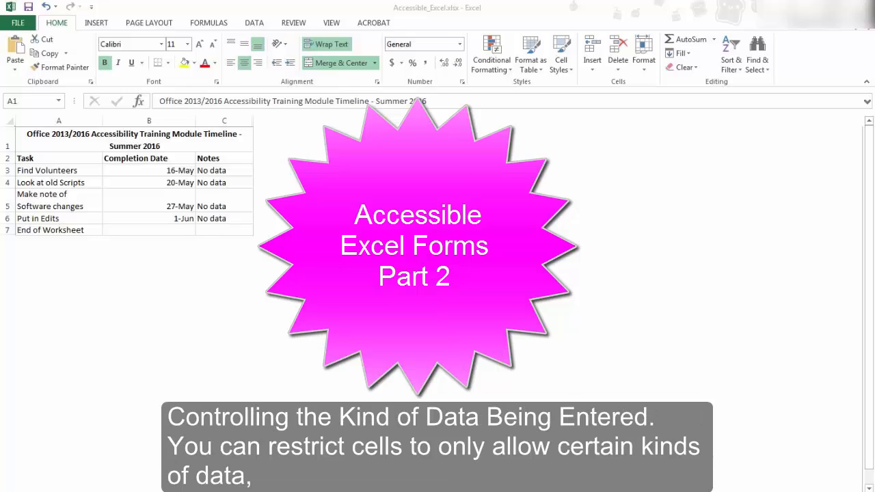
- Bring up the shortcut menu for the Find Volunteers completion-date cell with the Data tools shown
click(254, 21)
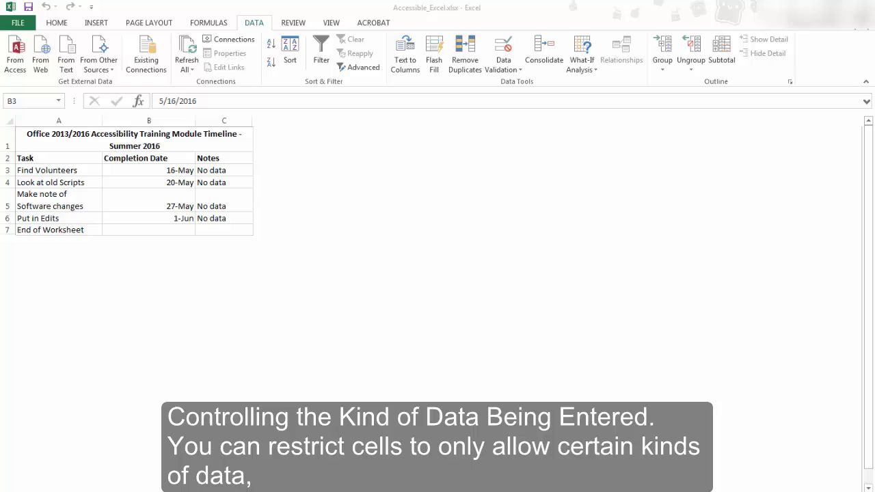
mouse_move(401, 322)
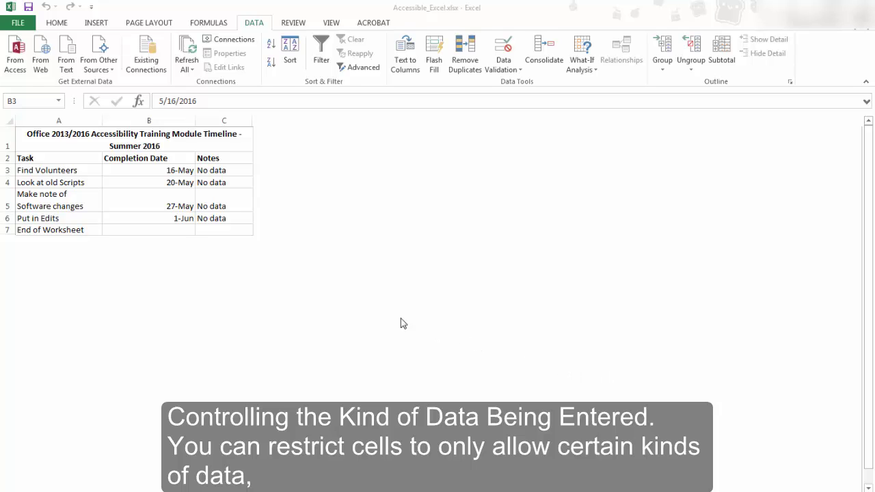
click(148, 169)
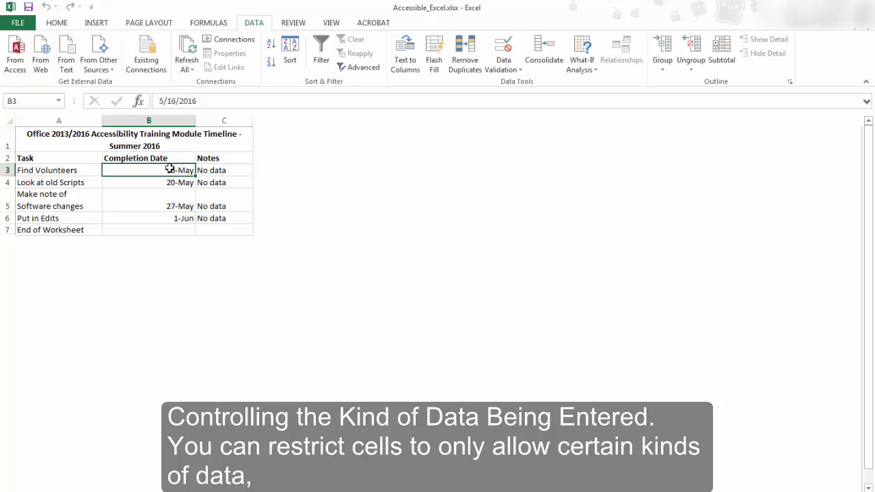
right_click(148, 169)
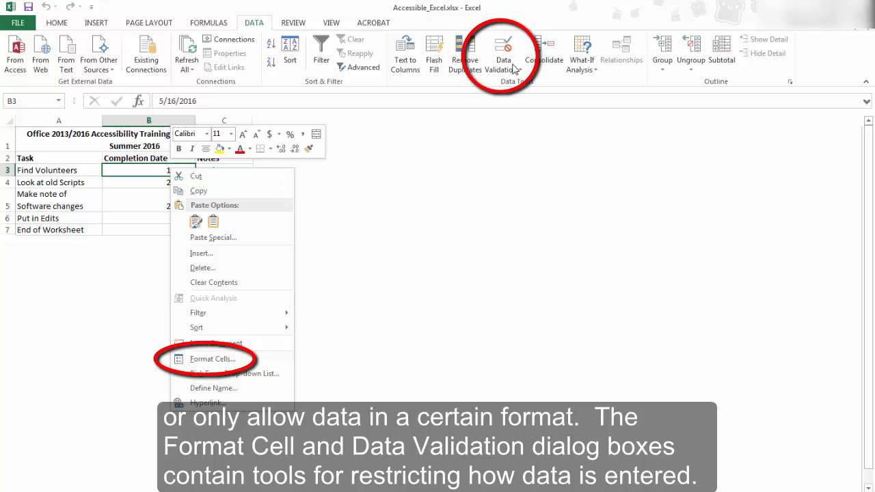
mouse_move(535, 186)
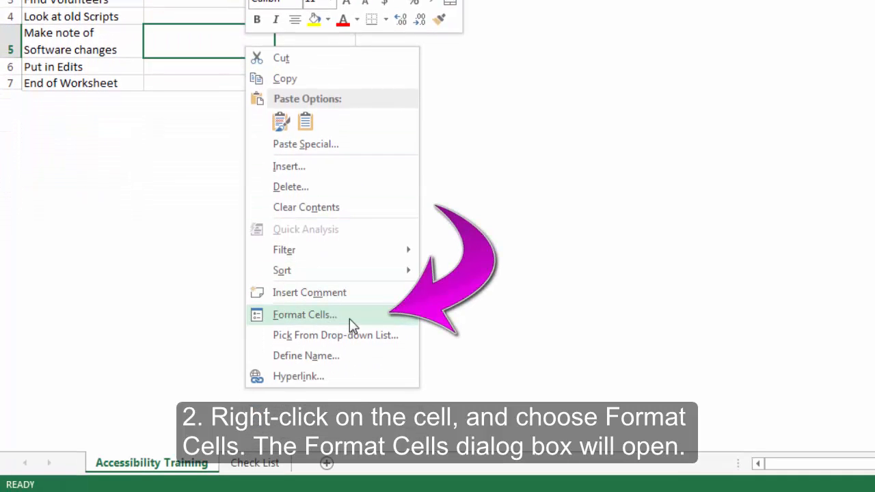
- Apply the Date category's *3/14/2012 number format to cell B5
click(303, 315)
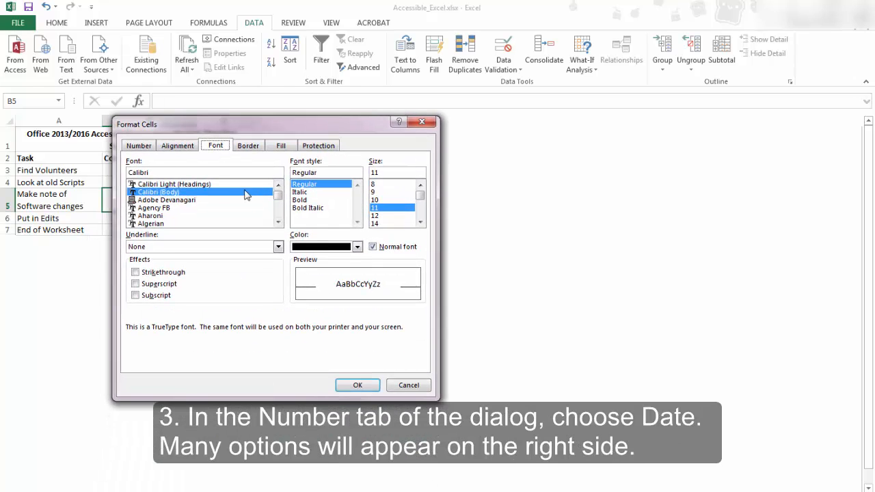
click(140, 145)
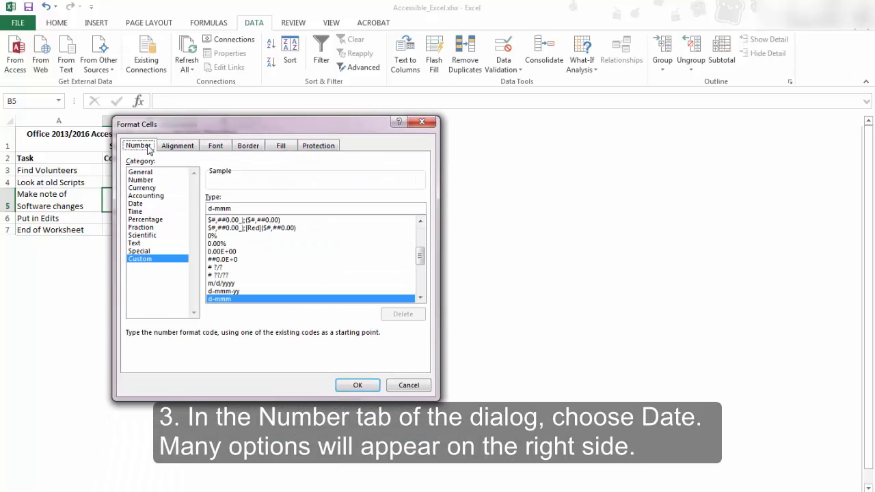
click(135, 202)
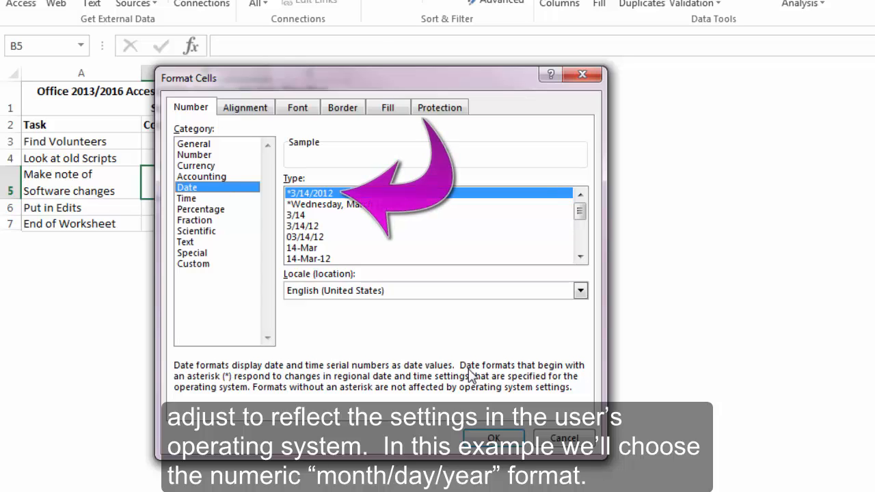
mouse_move(492, 443)
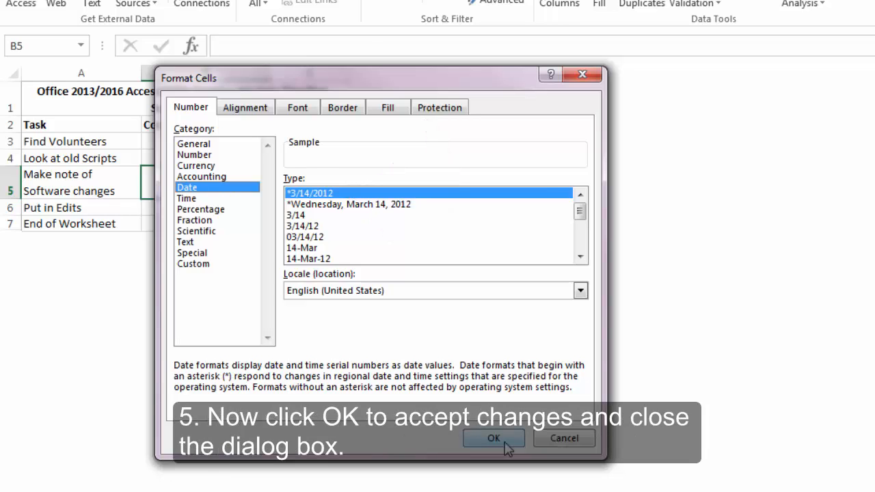
click(494, 438)
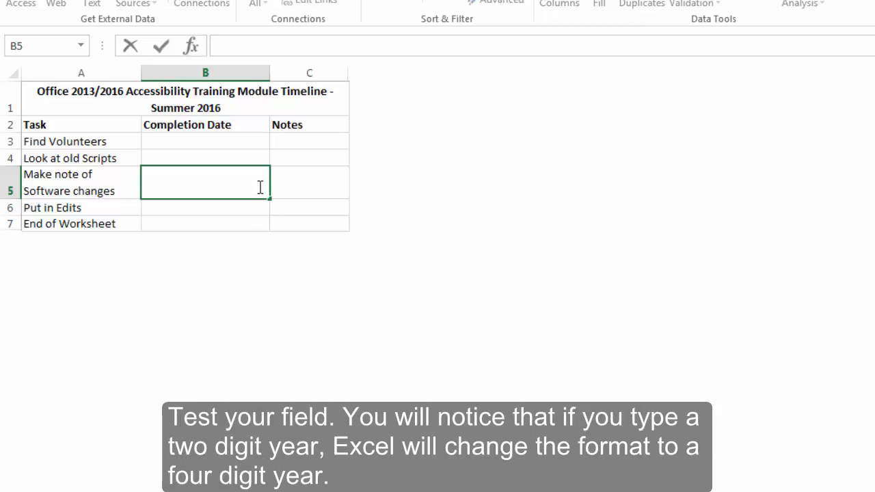
- Enter the test date 5/20/16 into B5, shown as 5/20/2016
text(5/)
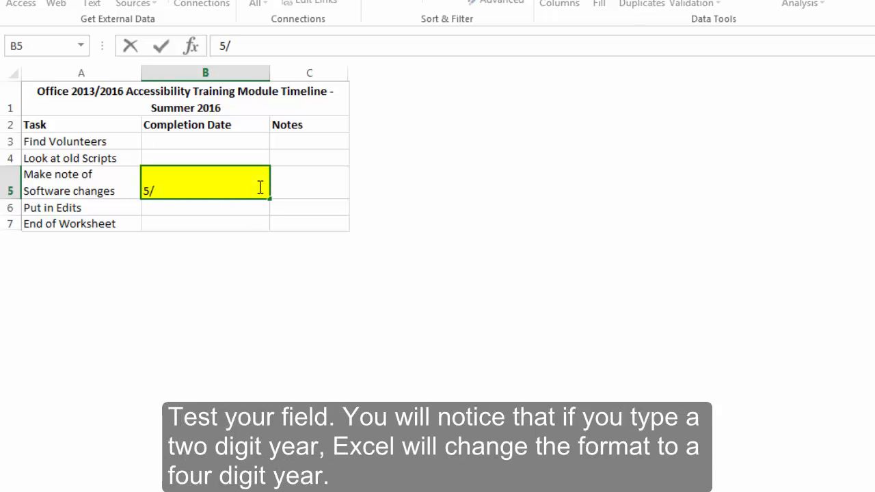
text(20/1)
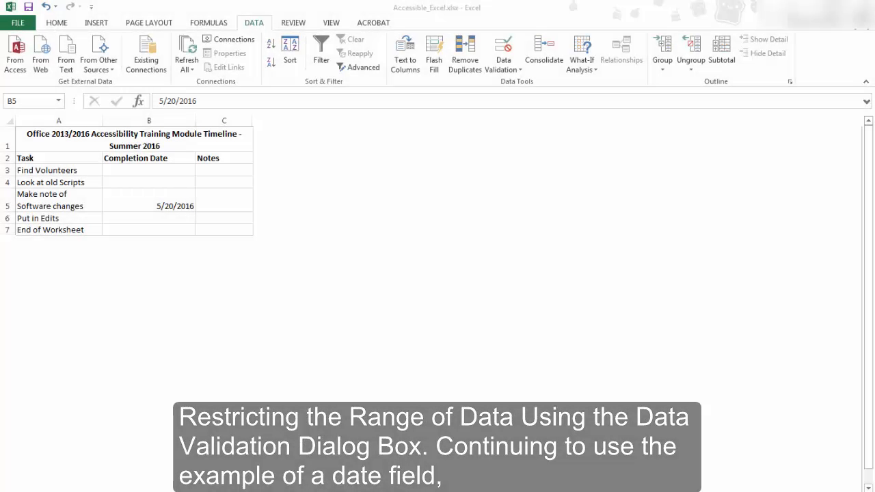
mouse_move(503, 48)
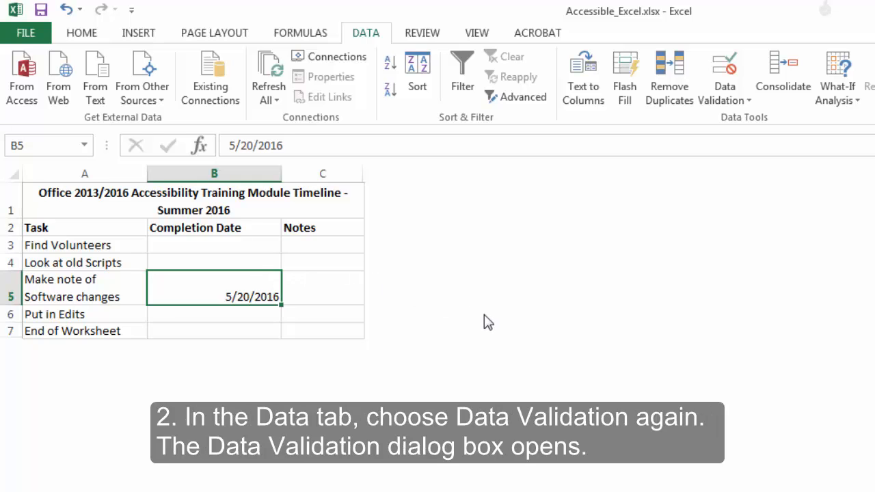
mouse_move(724, 74)
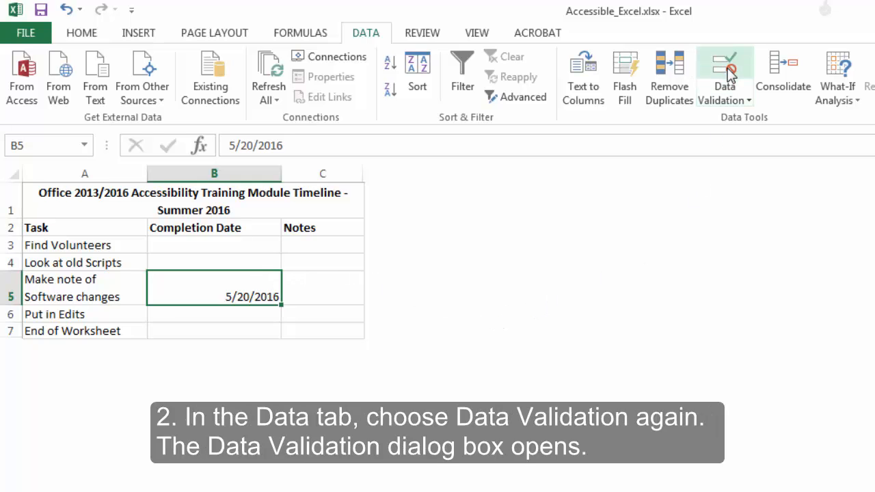
- Bring up the Data Validation dialog for cell B5
click(725, 69)
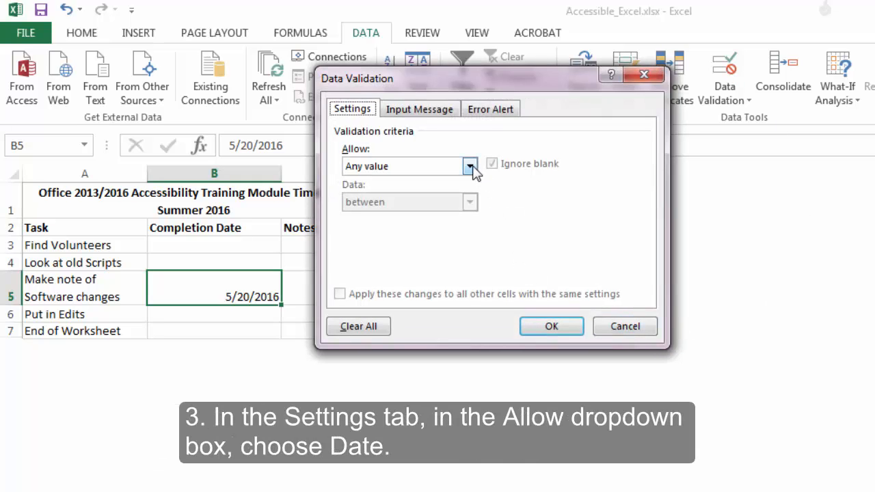
- Allow only Date values using a between comparison, with blank entries not ignored
click(470, 167)
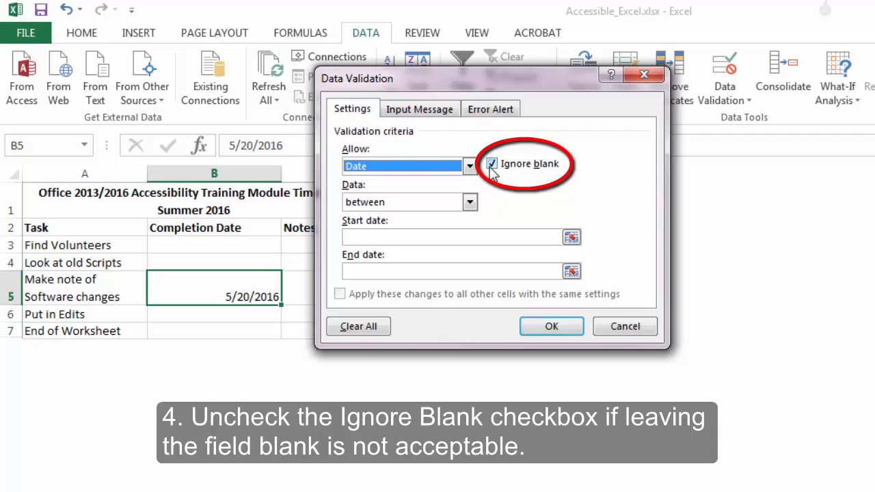
click(492, 164)
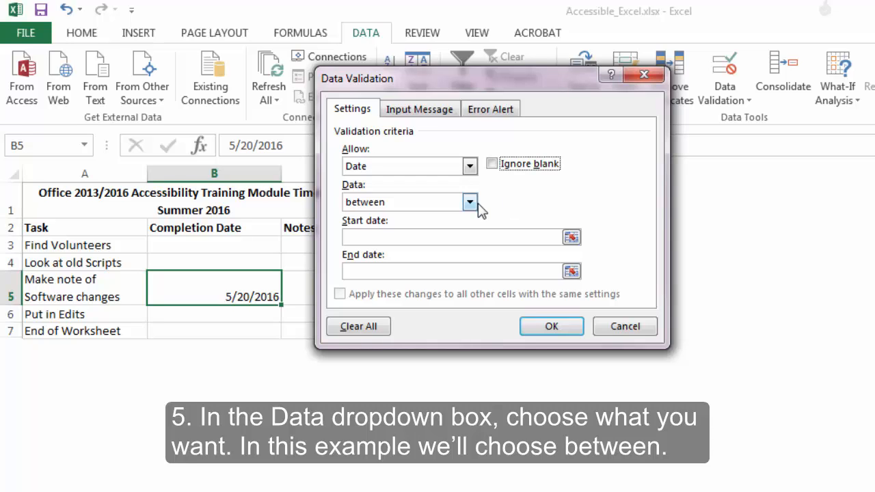
click(470, 203)
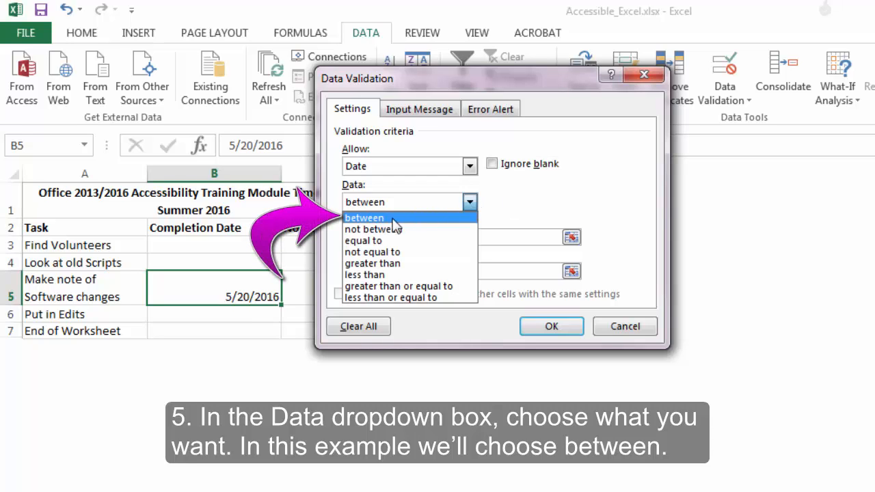
click(363, 217)
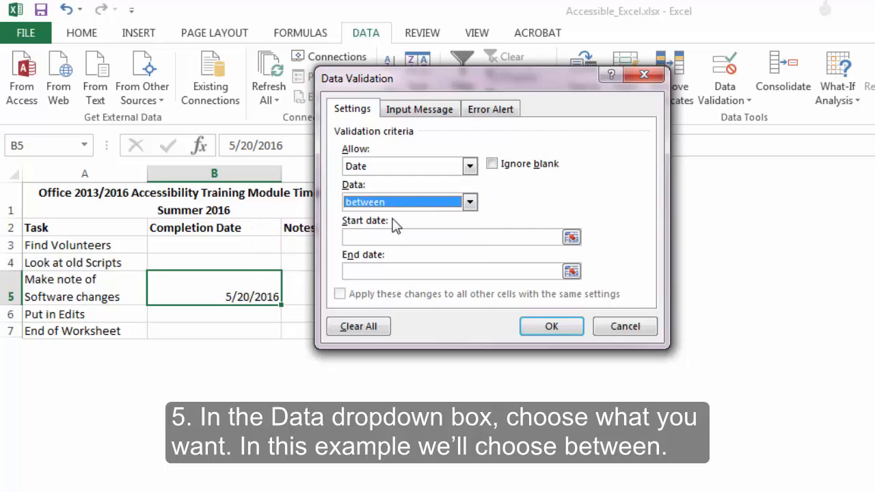
- Set the allowed range from start date 5/16/2016 to end date 8/31/2016
click(451, 238)
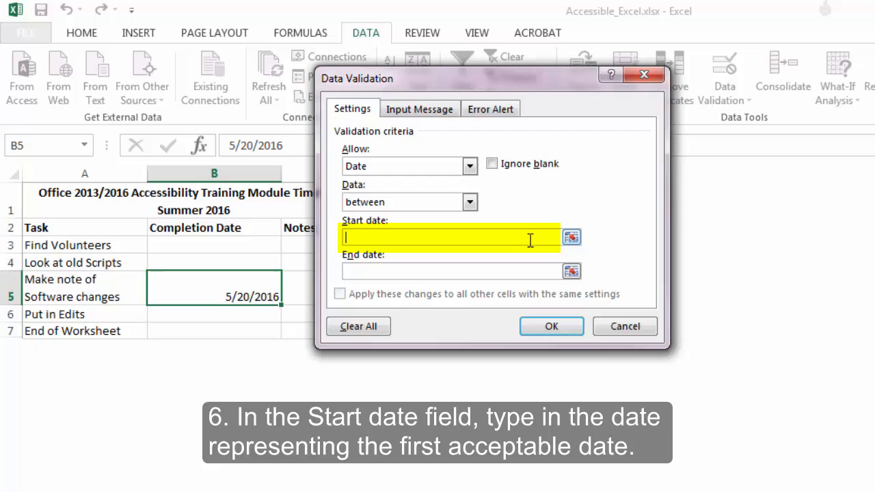
text(5/16/)
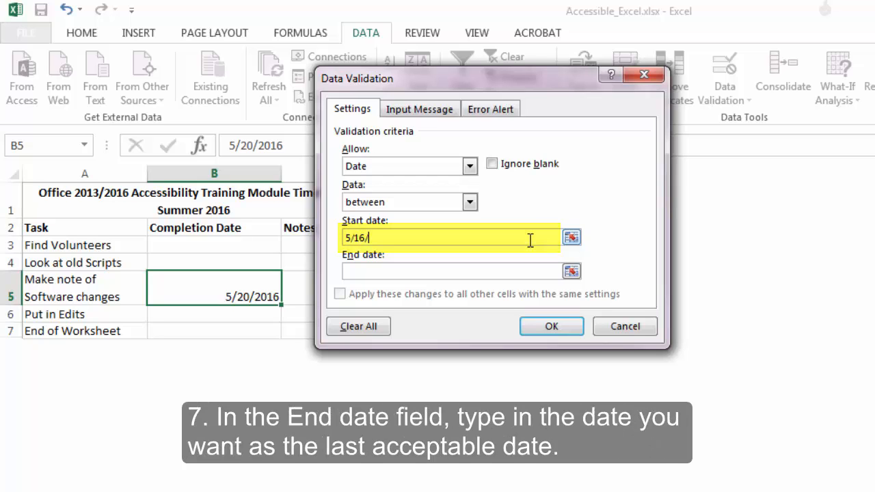
click(454, 270)
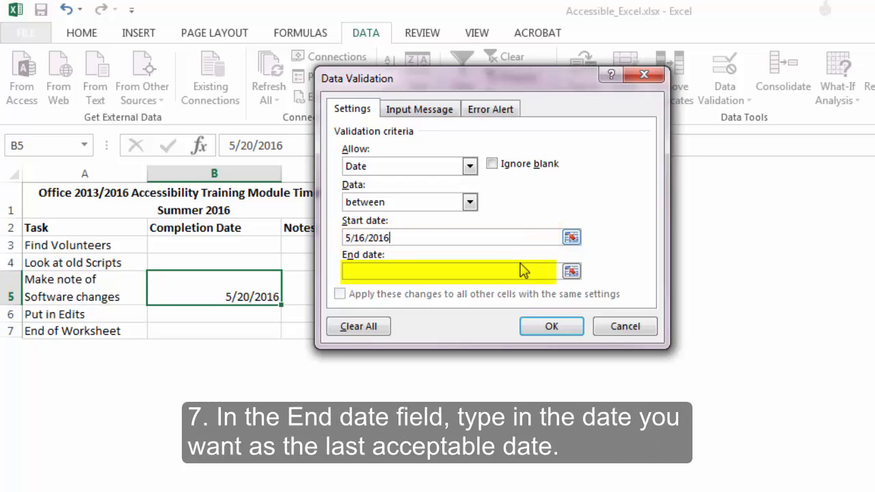
text(8)
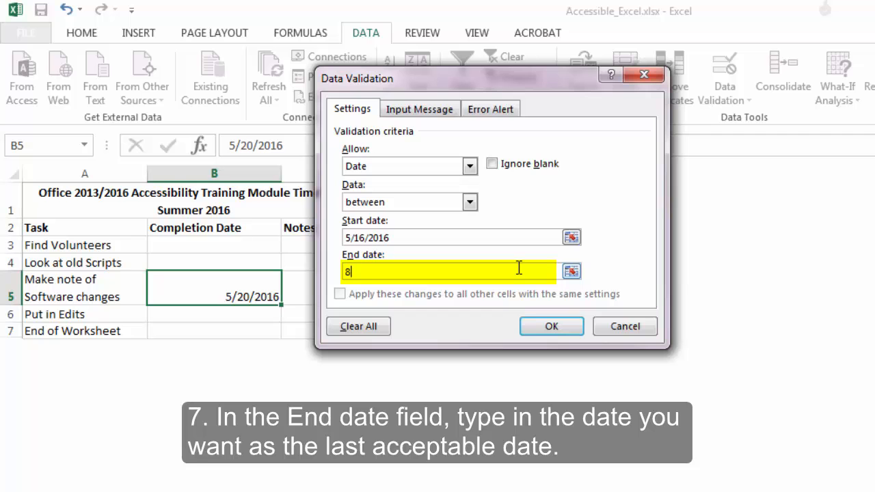
text(/31/)
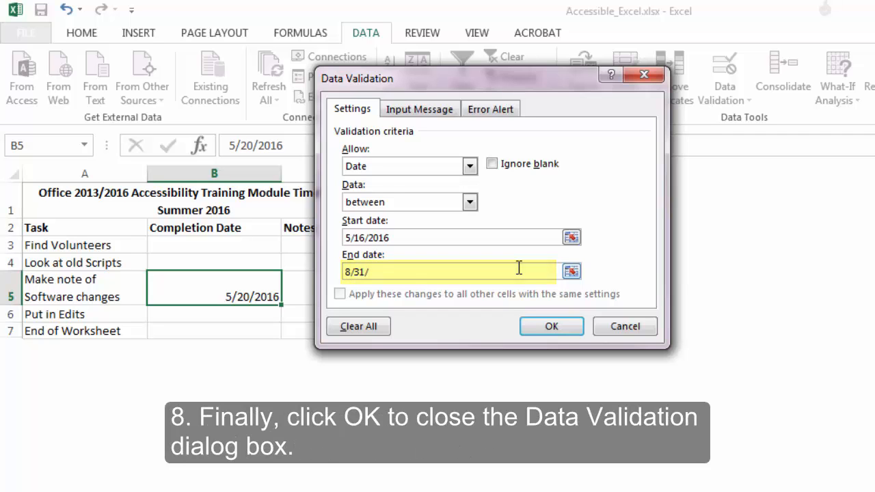
text(2016)
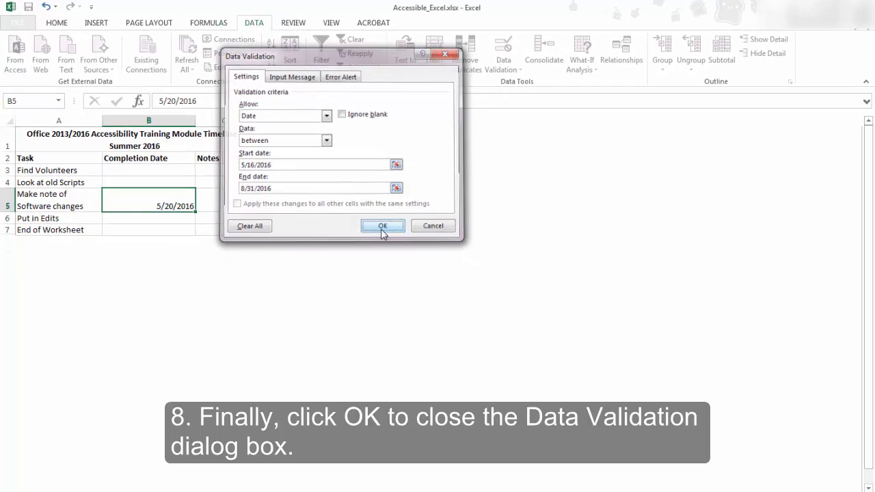
- Apply the date-range rule and enter 5/16/2016 as the software-changes completion date
click(381, 226)
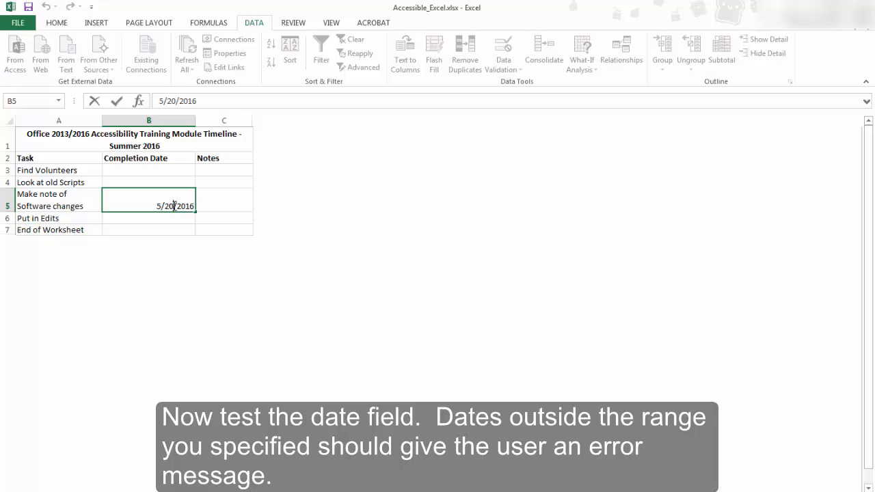
text(5/10/2016)
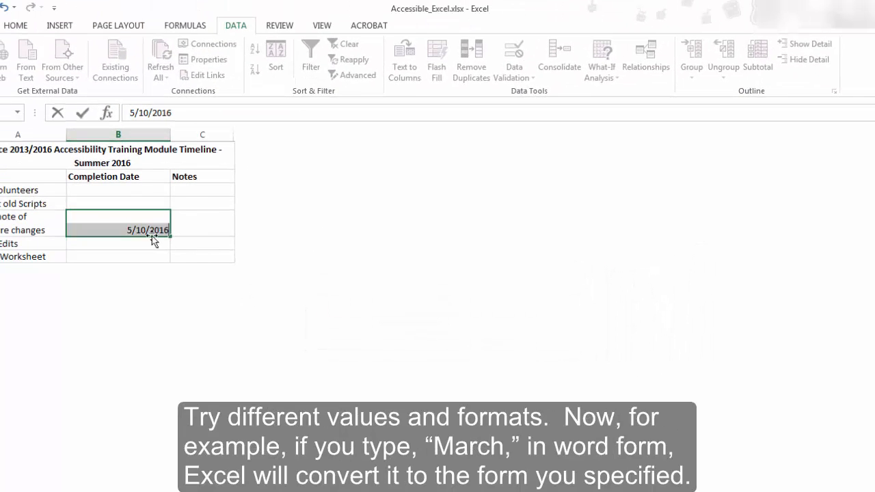
text(5/1/2016)
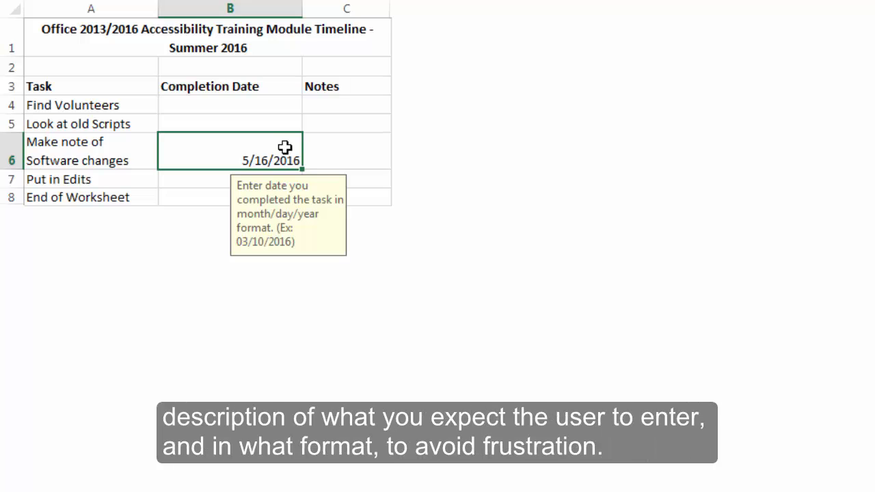
mouse_move(329, 251)
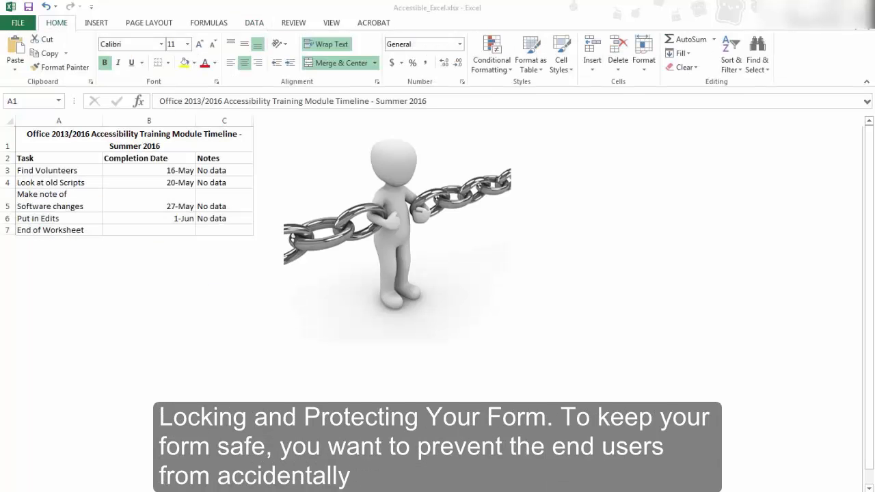
click(252, 22)
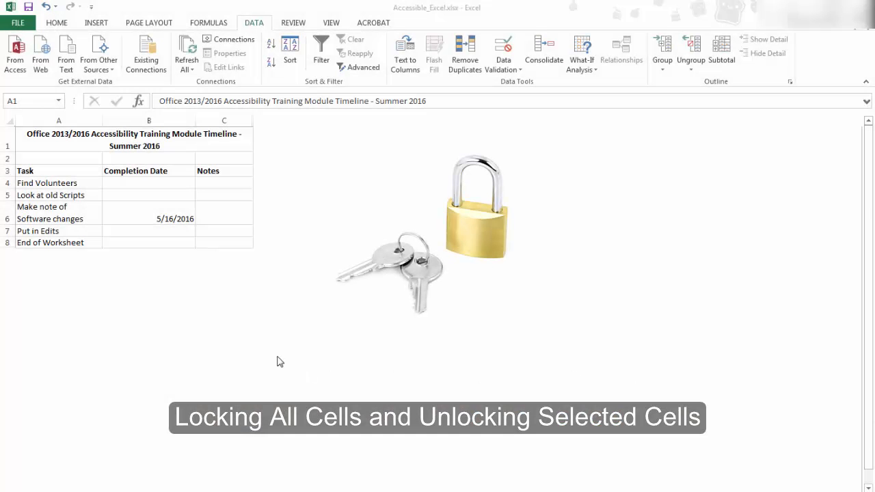
mouse_move(270, 361)
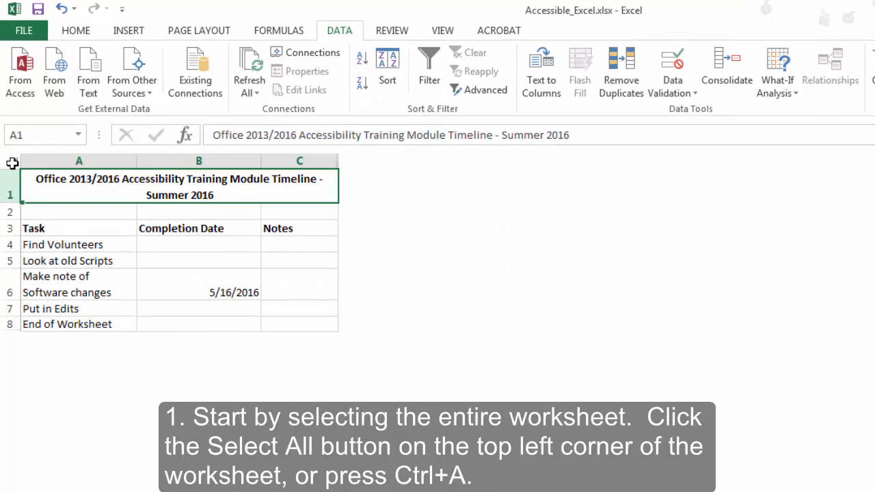
- Select the whole sheet and set all cells to Locked via Format Cells Protection
click(11, 163)
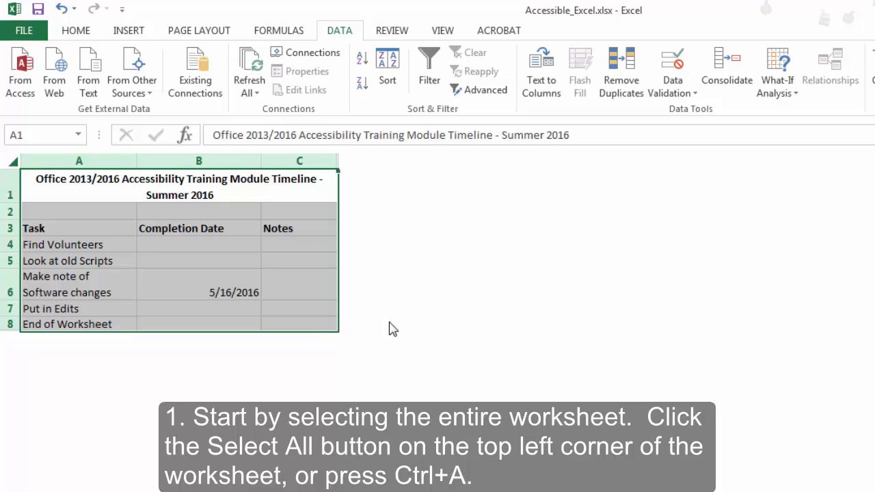
mouse_move(388, 333)
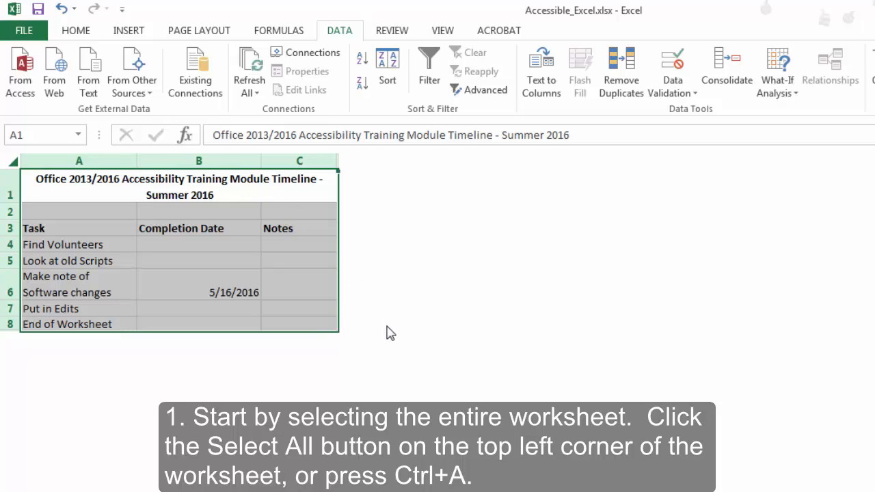
key(ctrl+a)
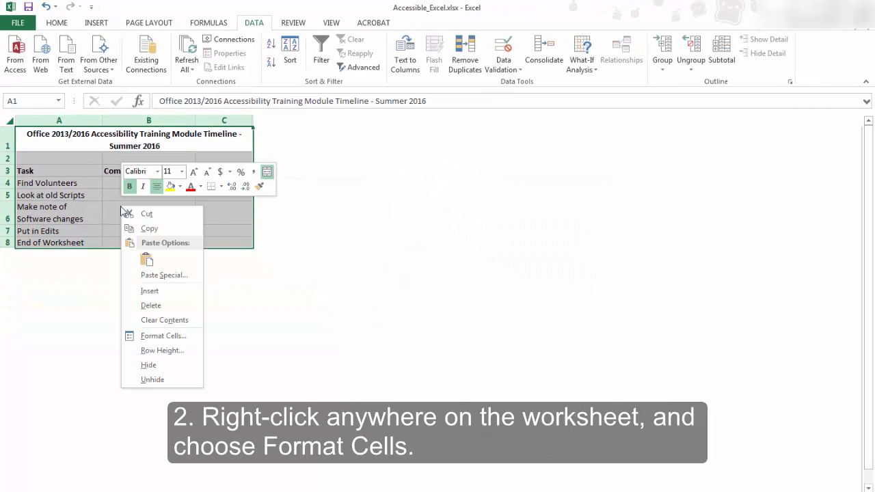
click(164, 336)
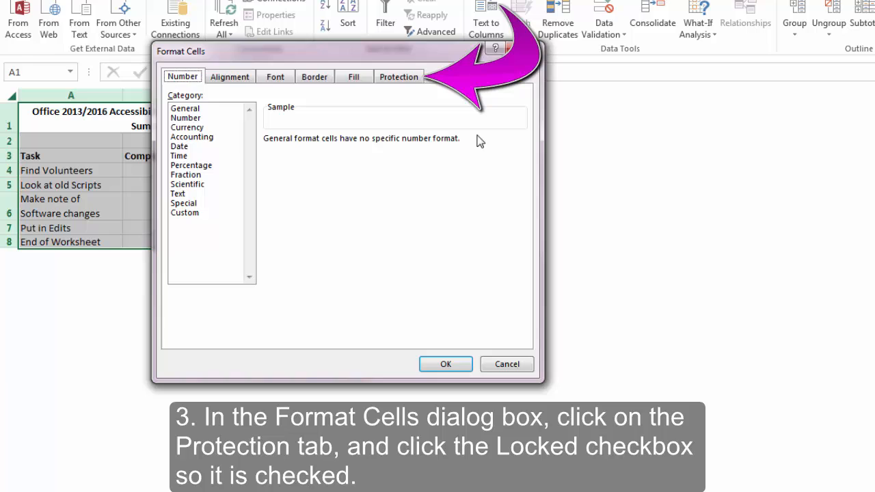
click(399, 77)
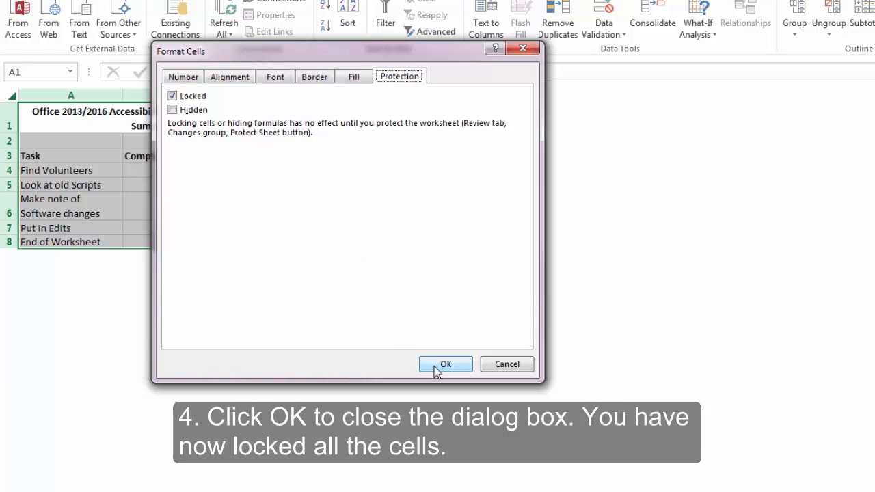
click(446, 364)
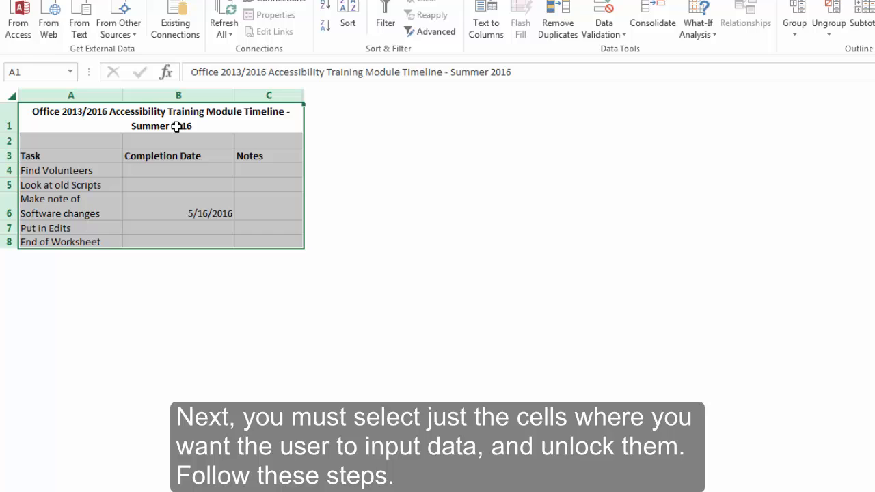
- Select the Completion Date and Notes input cells and bring up their actions
click(178, 139)
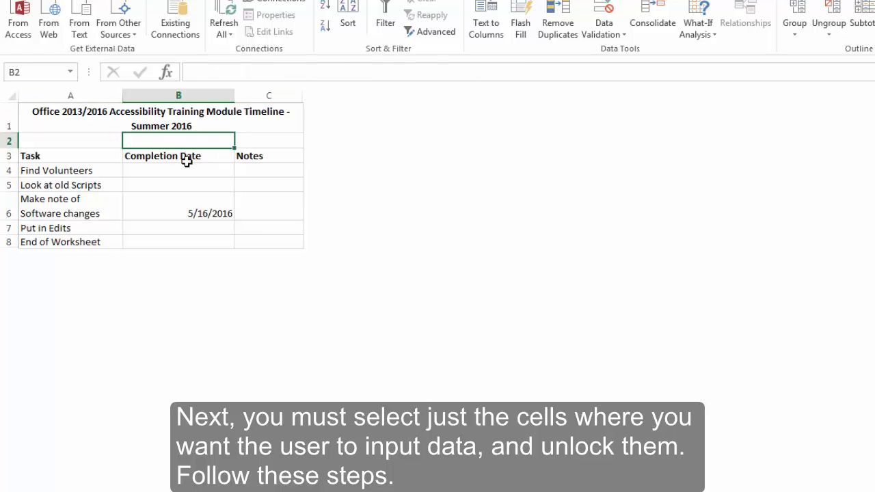
click(178, 156)
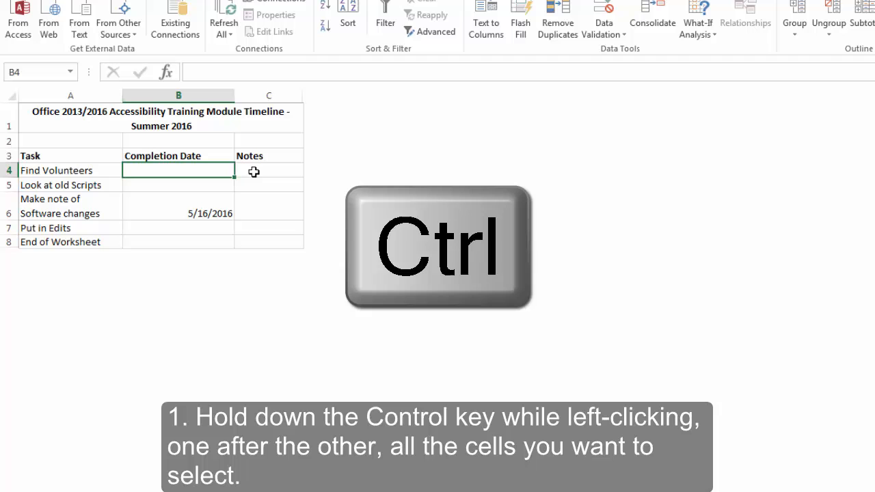
click(177, 184)
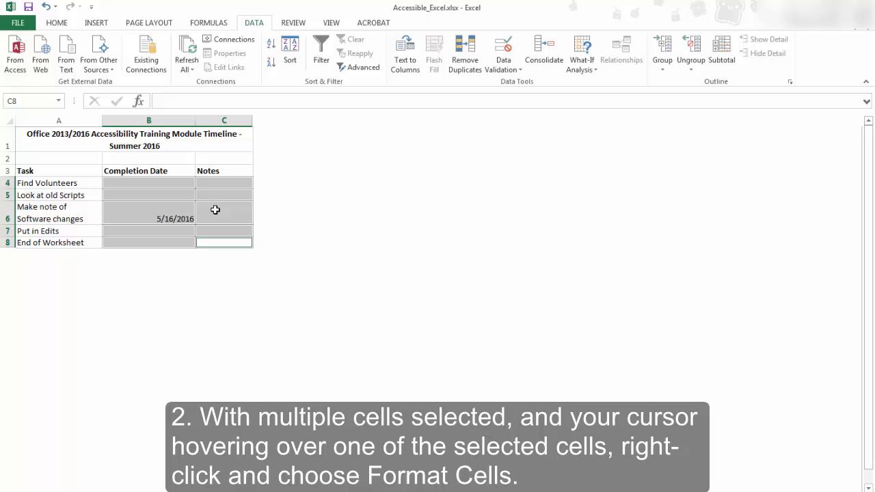
right_click(216, 210)
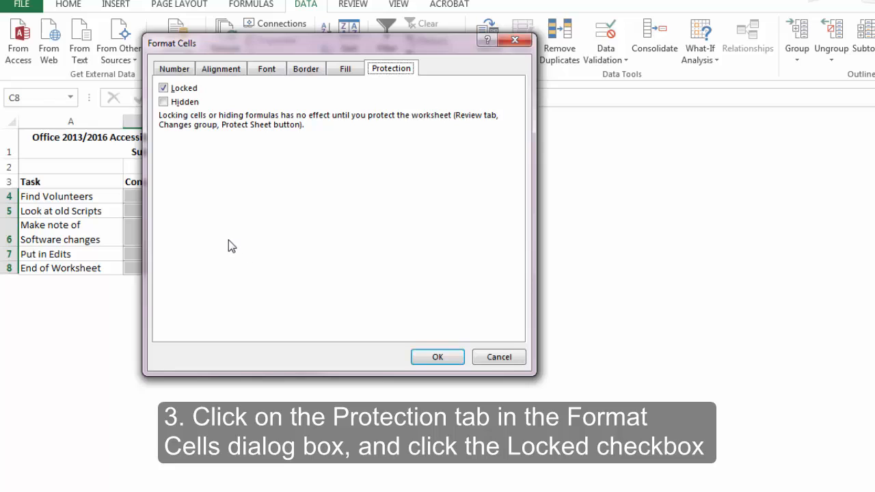
- Clear the Locked setting for the selected input cells and confirm
click(164, 88)
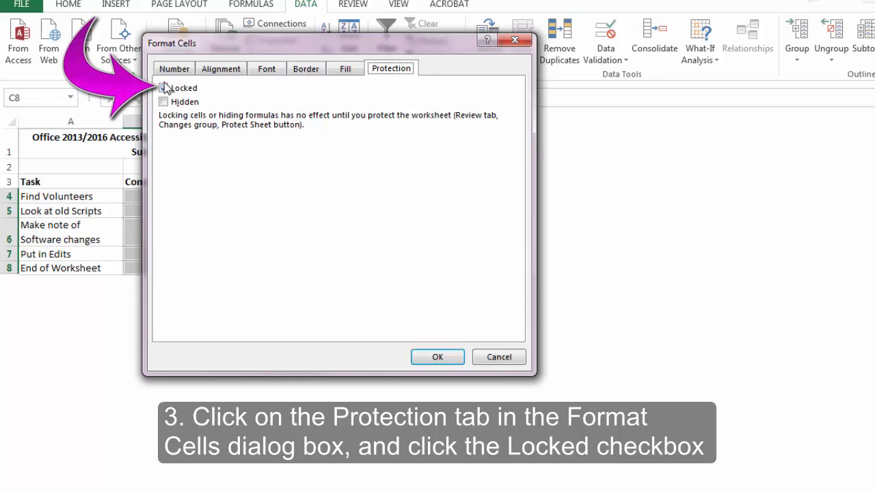
click(164, 87)
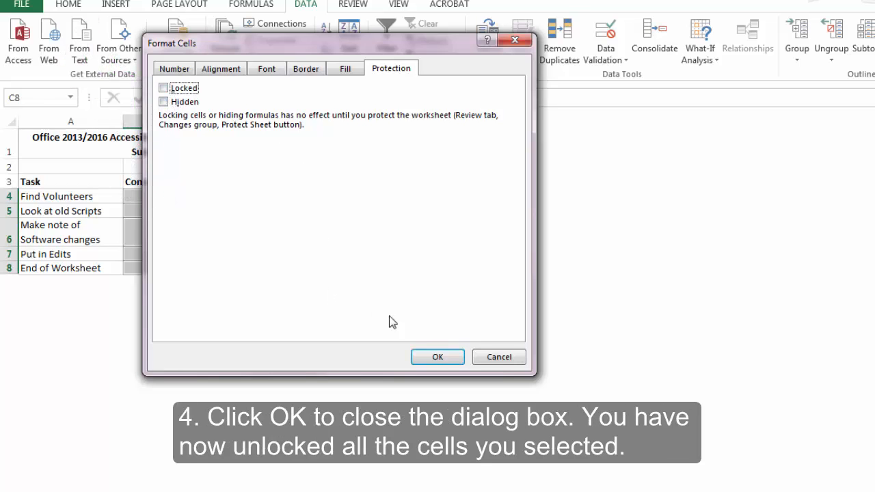
click(437, 357)
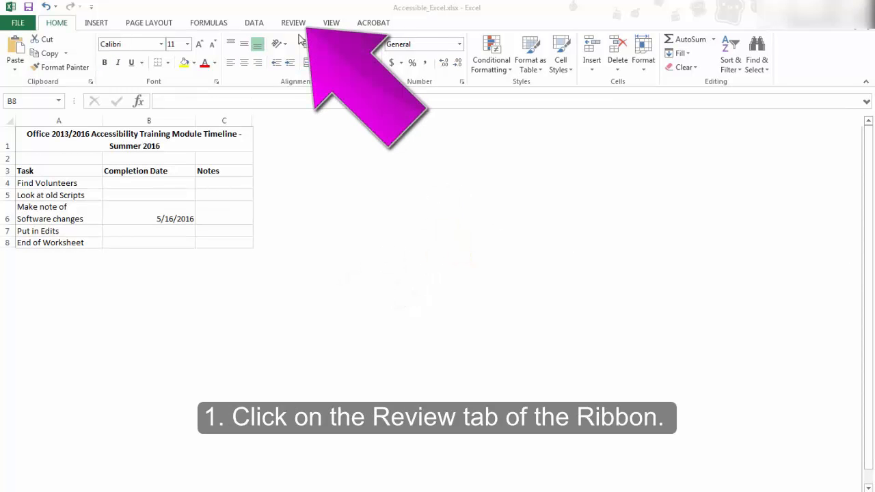
- Protect the sheet from the Review tools with no password, keeping cell selection allowed
click(293, 22)
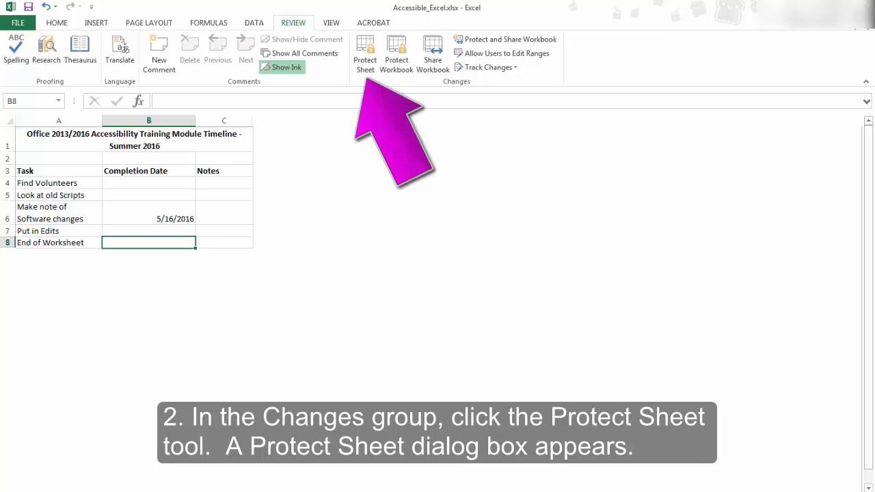
click(363, 52)
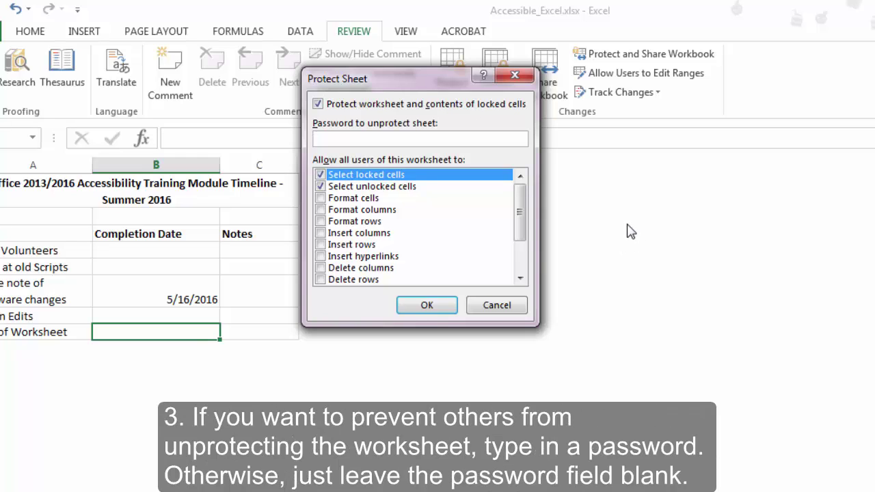
click(420, 139)
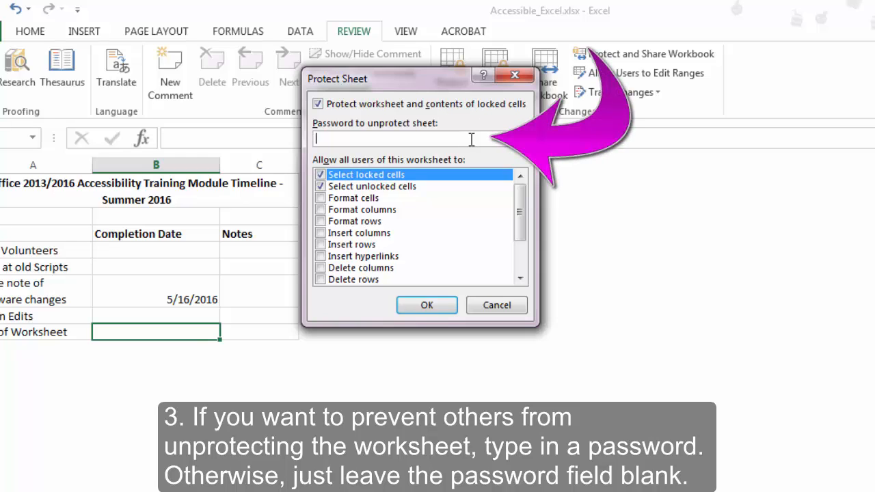
mouse_move(563, 274)
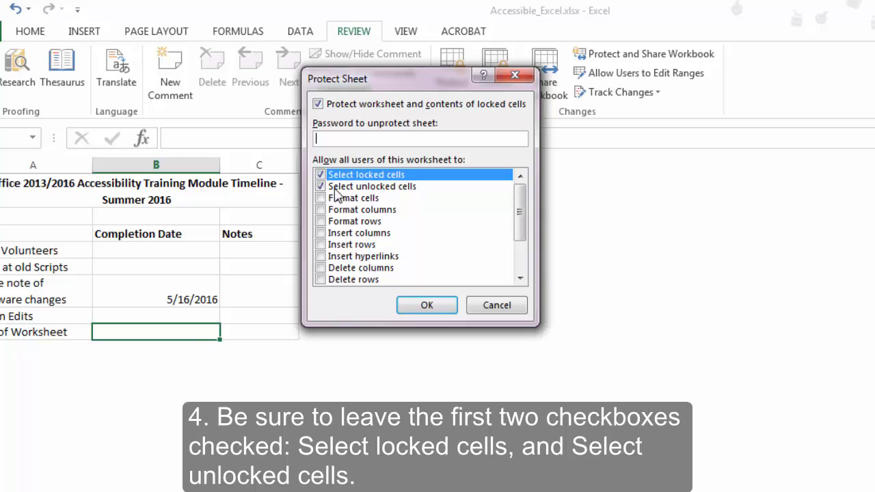
mouse_move(473, 229)
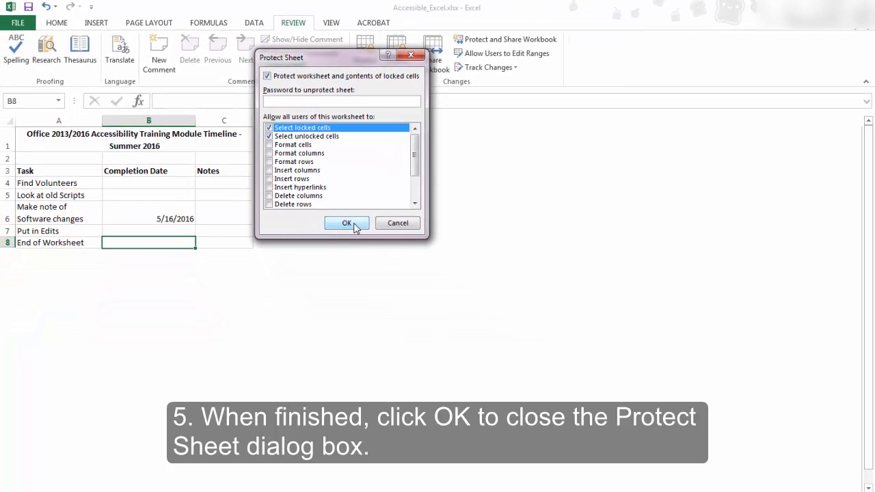
click(345, 222)
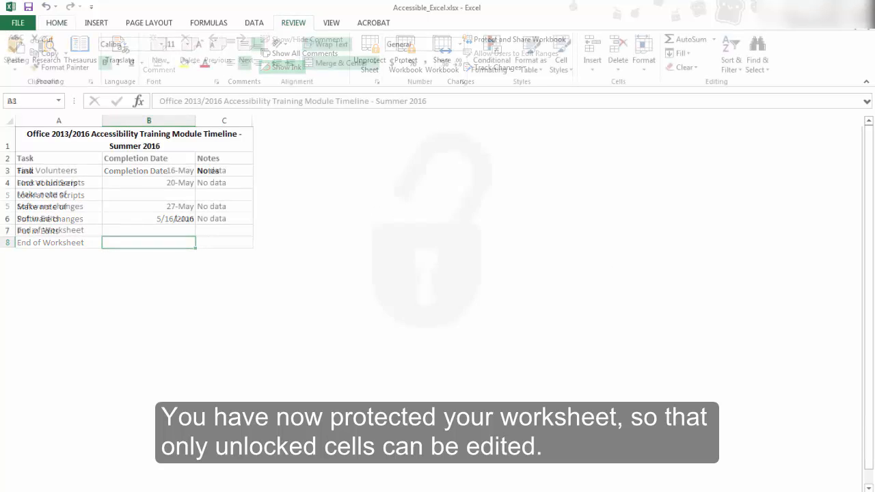
click(58, 22)
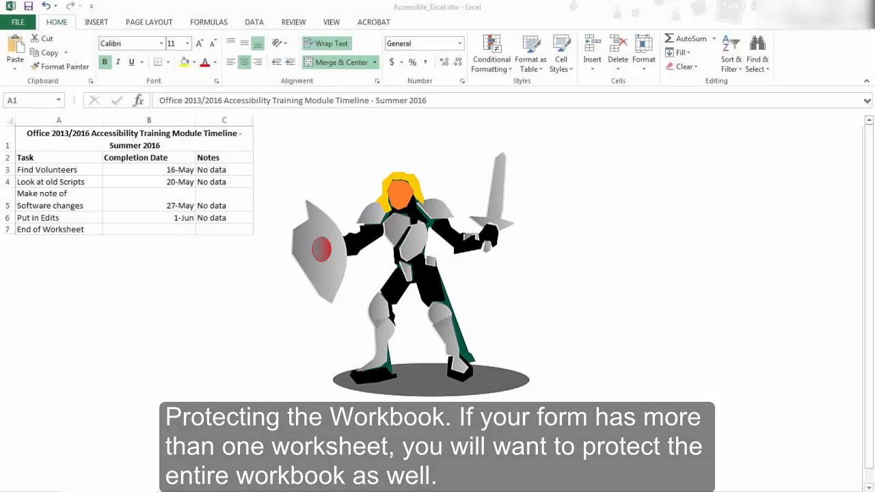
click(289, 22)
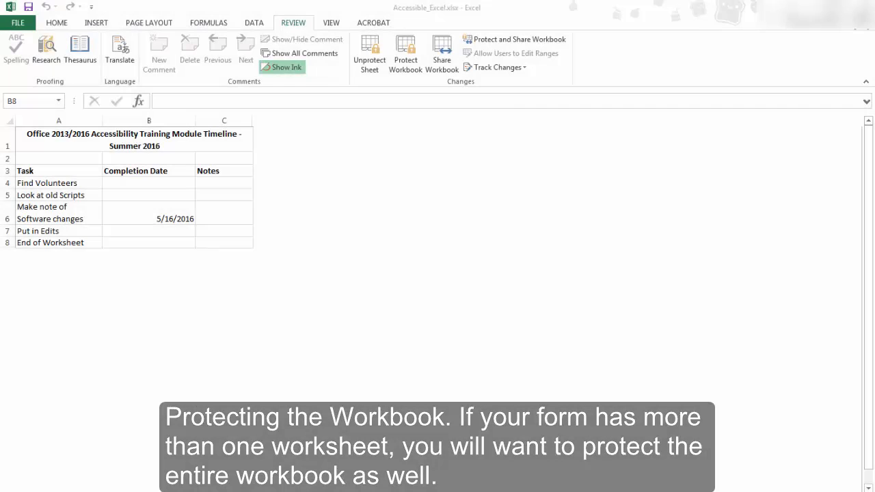
mouse_move(377, 252)
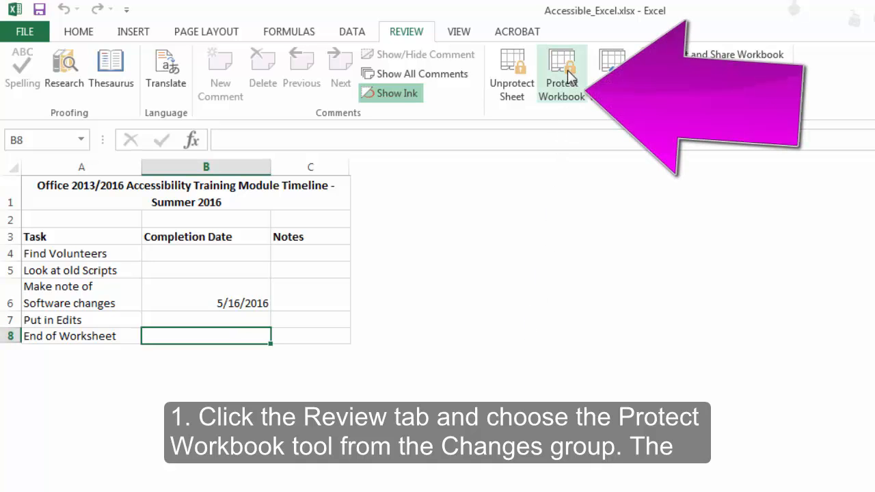
- Protect the workbook with Structure checked and no password
click(563, 66)
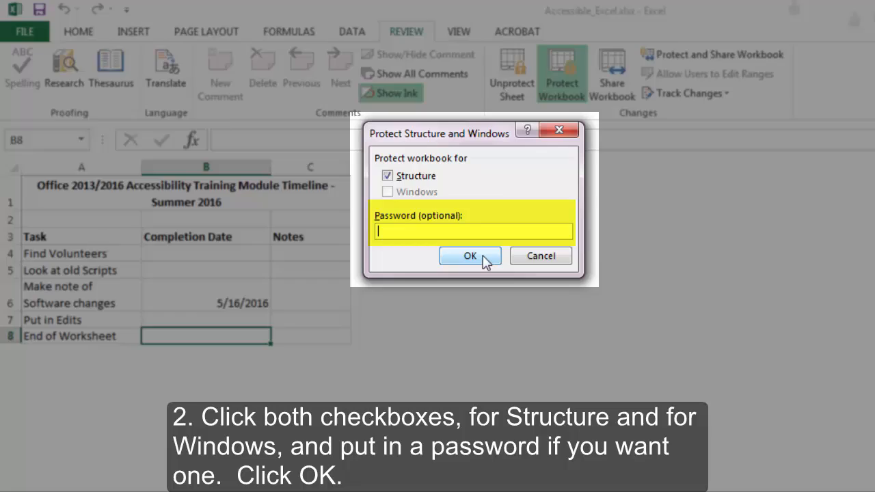
click(470, 256)
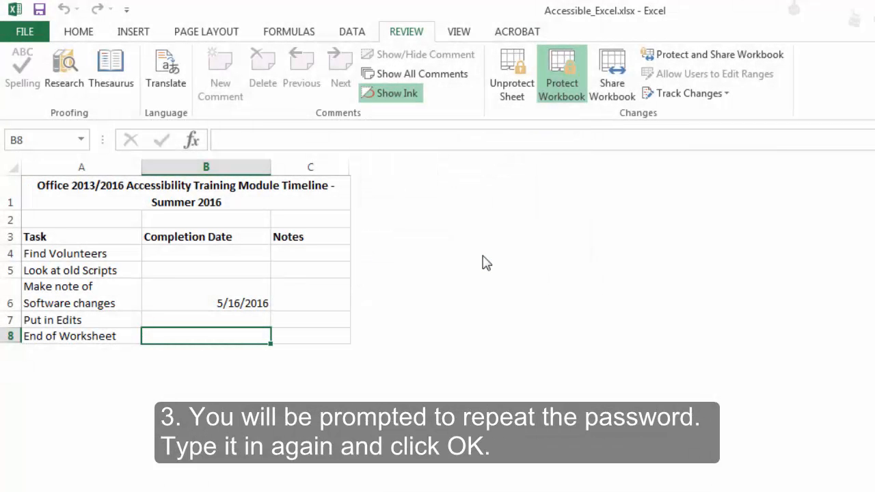